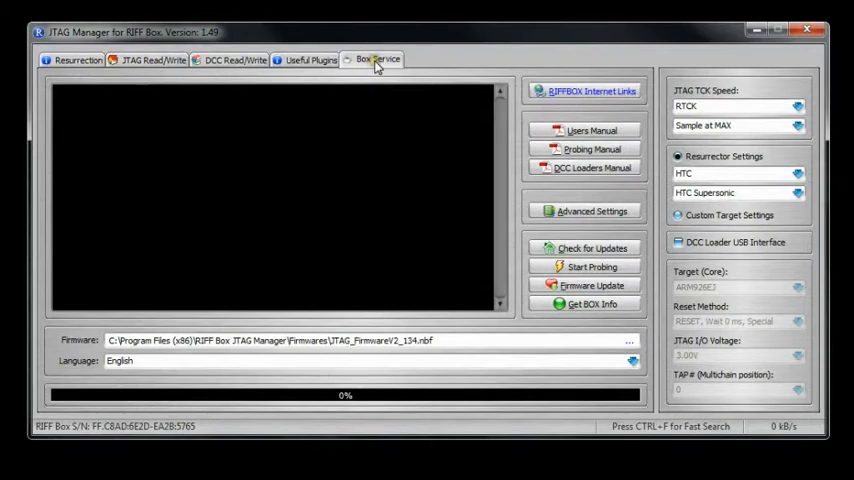
mouse_move(372, 63)
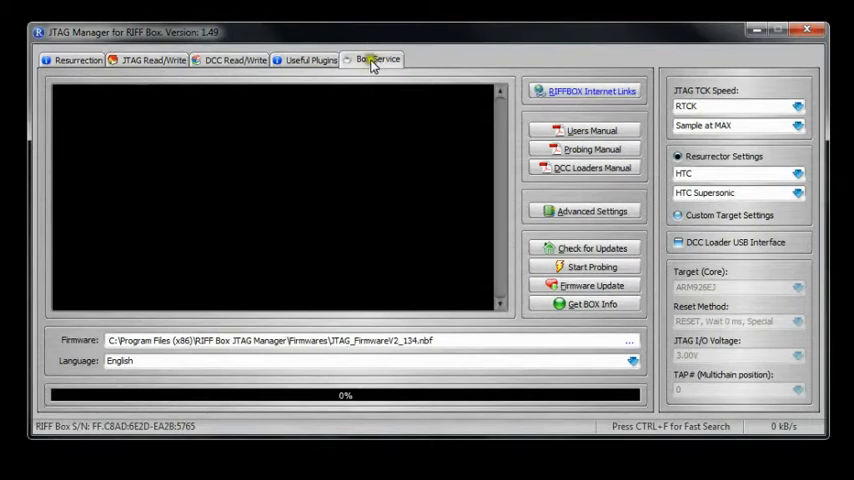
Switch to the Box Service tab showing the firmware path and language
left_click(377, 59)
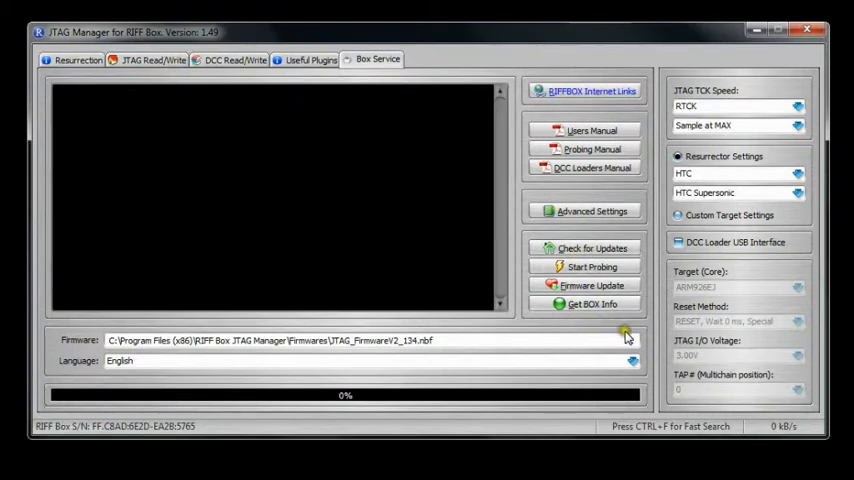
Browse to the Firmwares folder and load JTAG_FirmwareV2_135.nbf as the firmware file
left_click(626, 340)
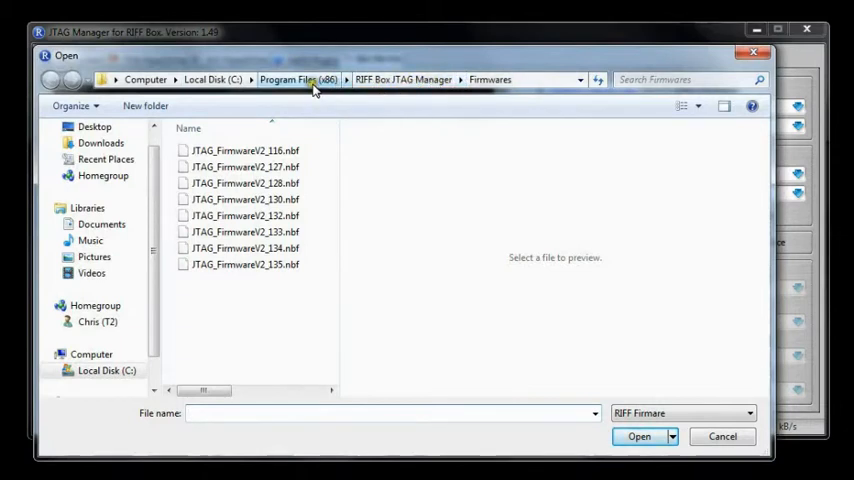
left_click(245, 264)
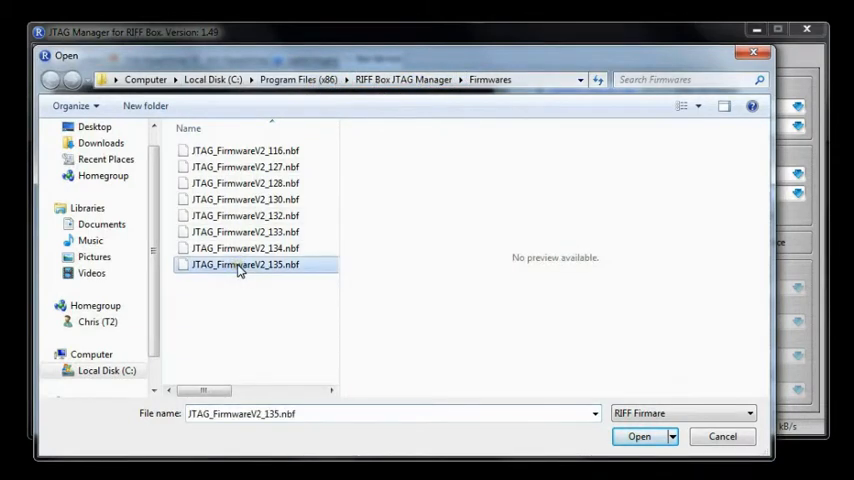
left_click(639, 436)
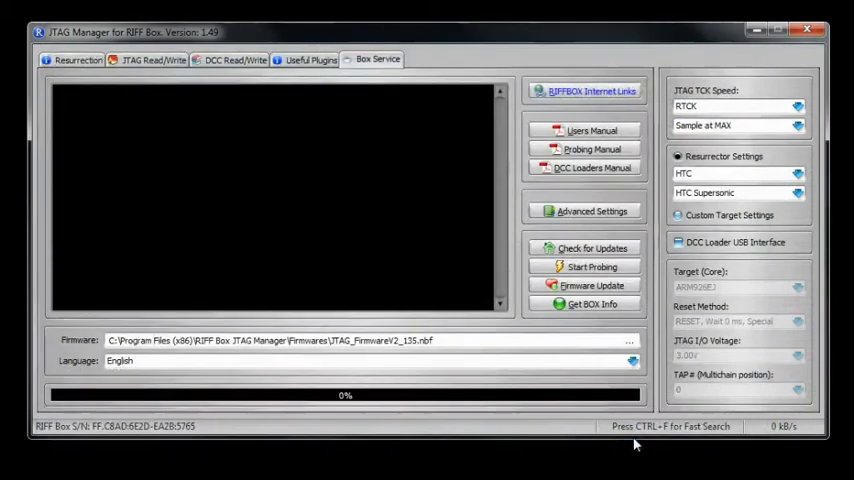
mouse_move(460, 328)
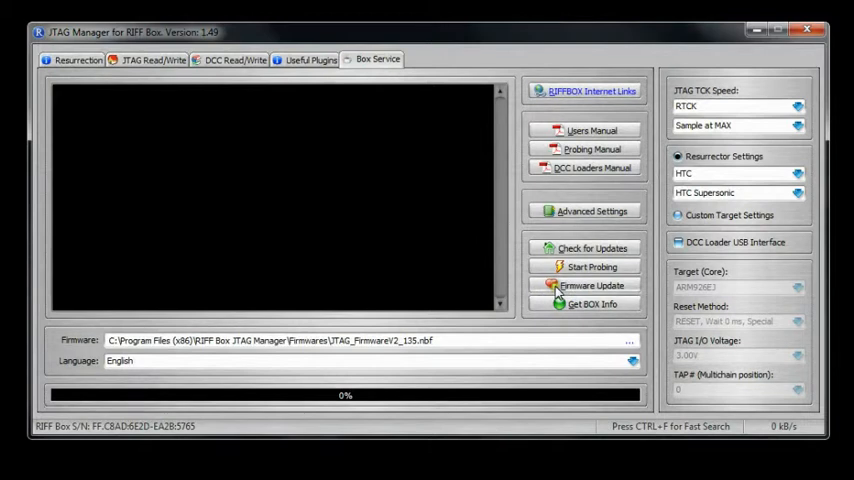
Launch the firmware update to flash version 135 over the old 1.34
left_click(591, 286)
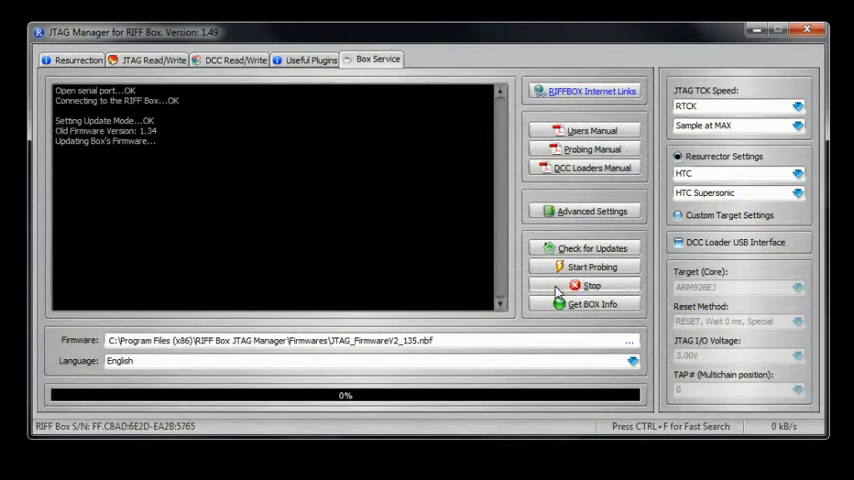